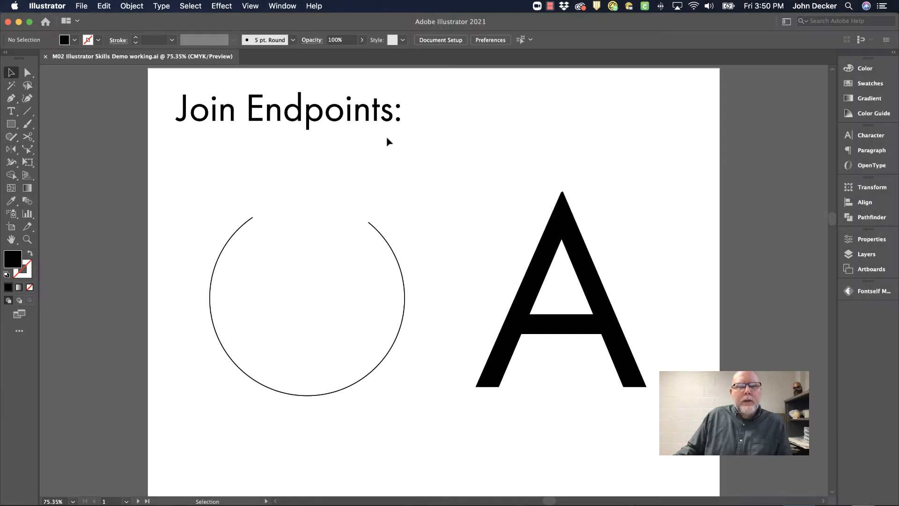
mouse_move(350, 266)
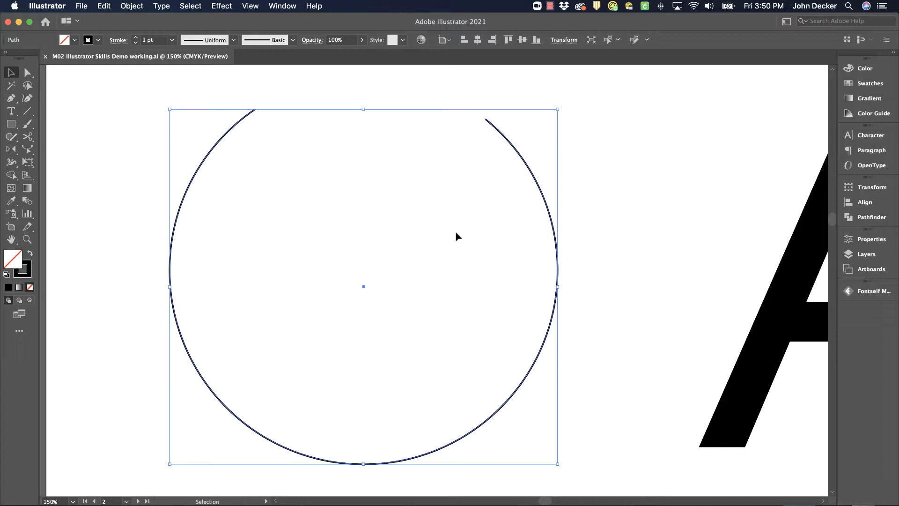
- Resume drawing the open circle's path from its upper-right endpoint with the Pen tool
click(370, 310)
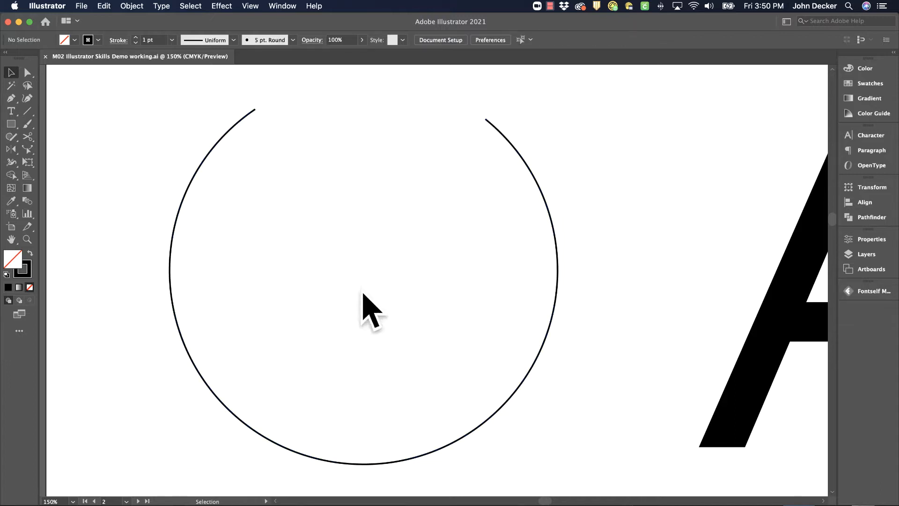
mouse_move(339, 232)
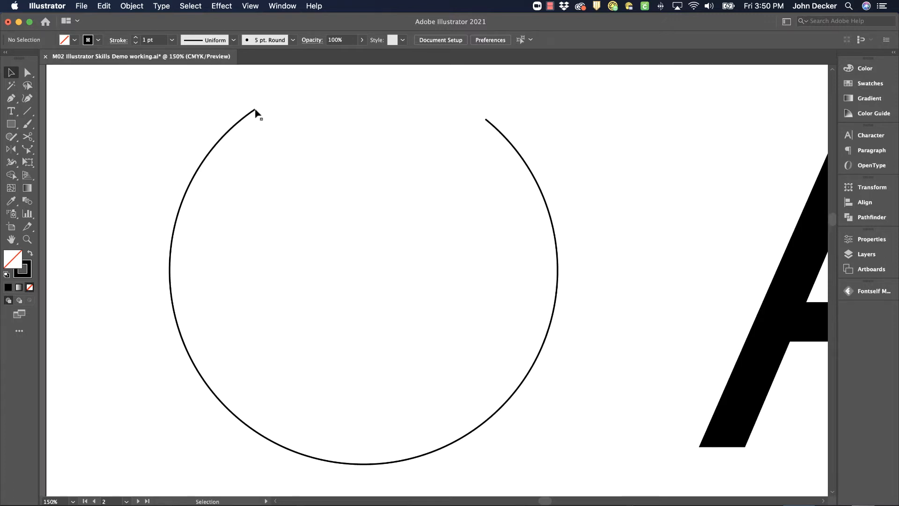
mouse_move(350, 121)
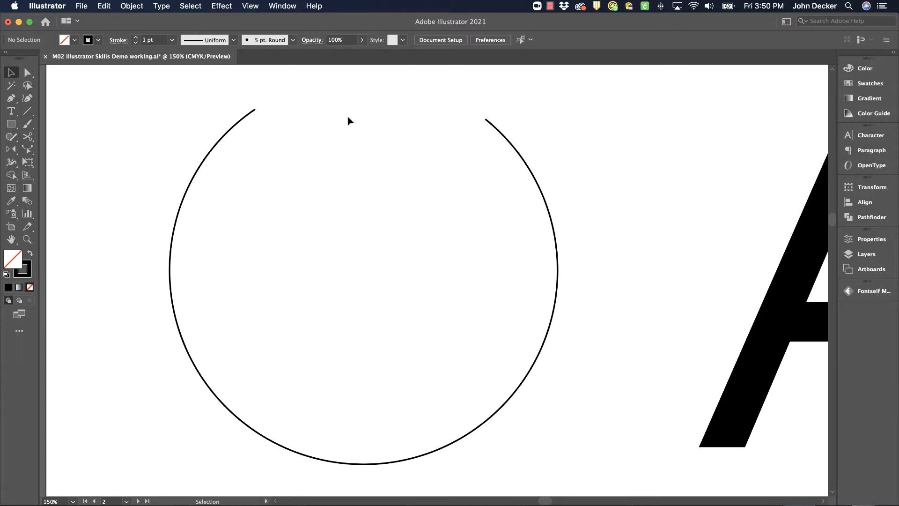
mouse_move(328, 204)
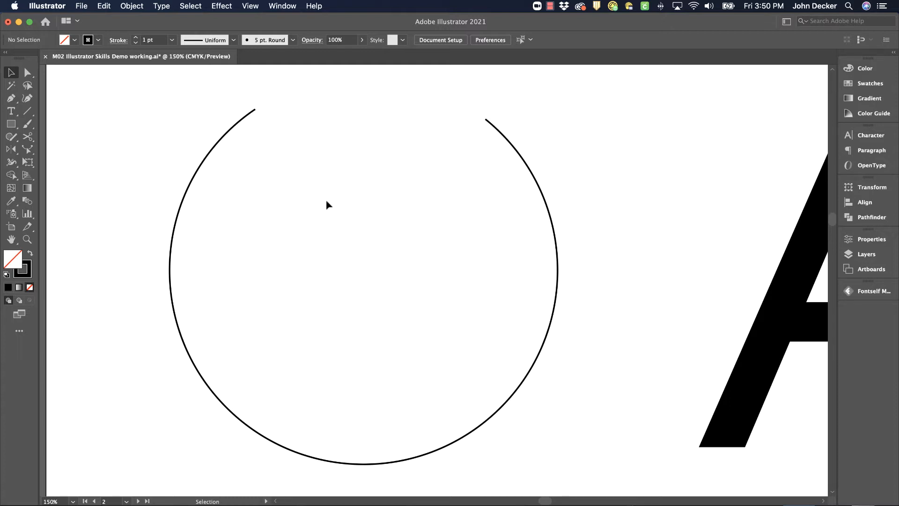
click(10, 98)
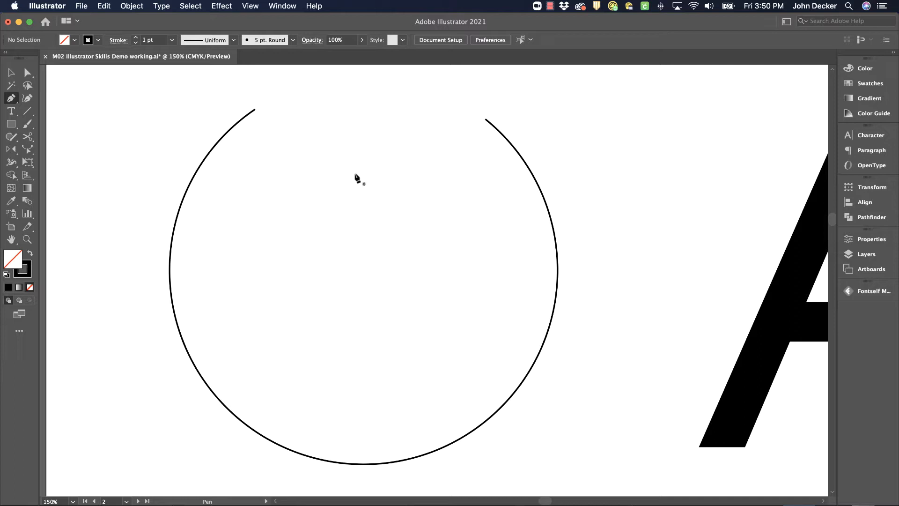
click(235, 122)
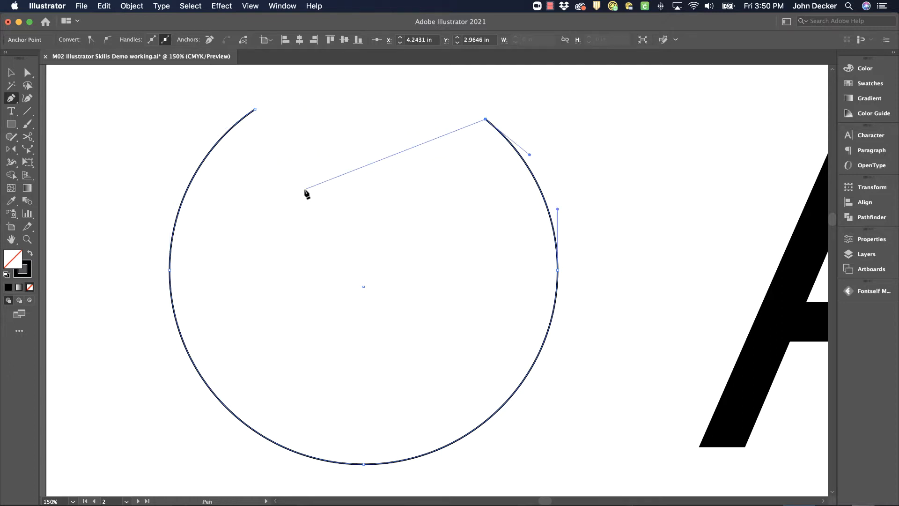
- Switch to the Direct Selection tool to edit the circle's anchor points
click(27, 72)
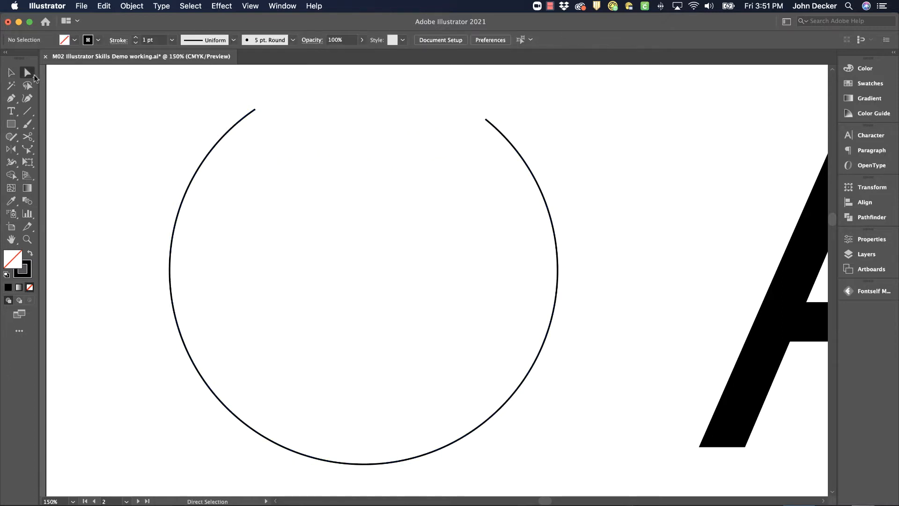
mouse_move(263, 115)
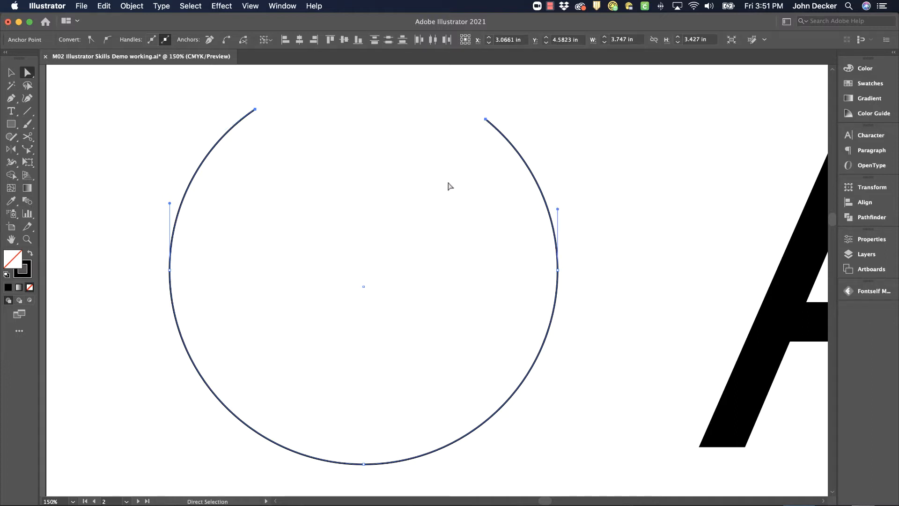
mouse_move(166, 16)
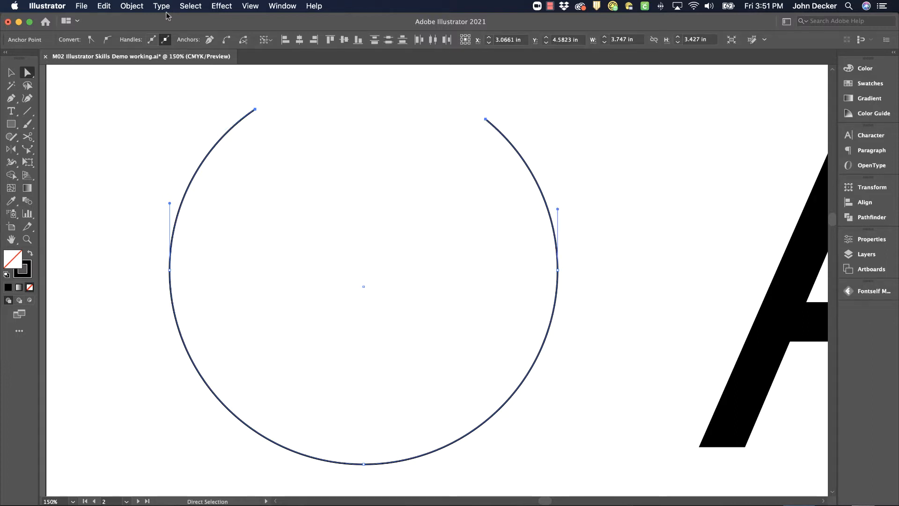
click(132, 6)
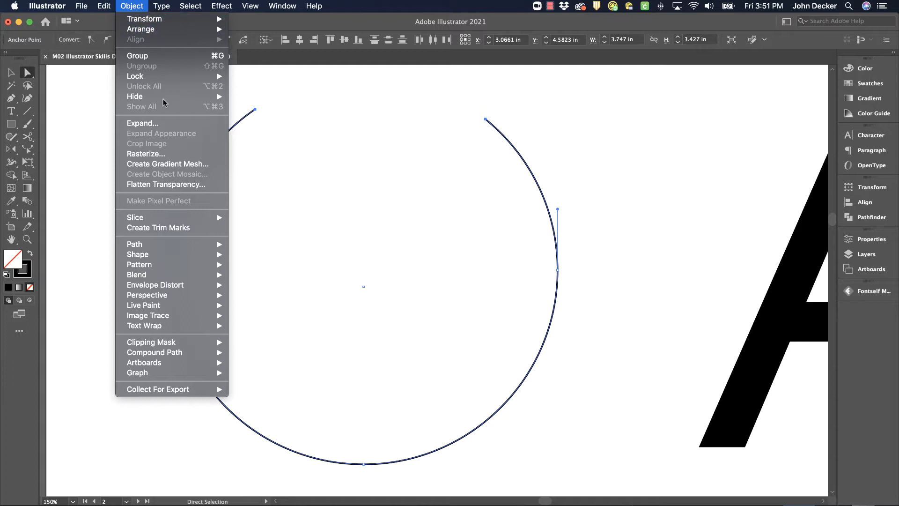
mouse_move(135, 244)
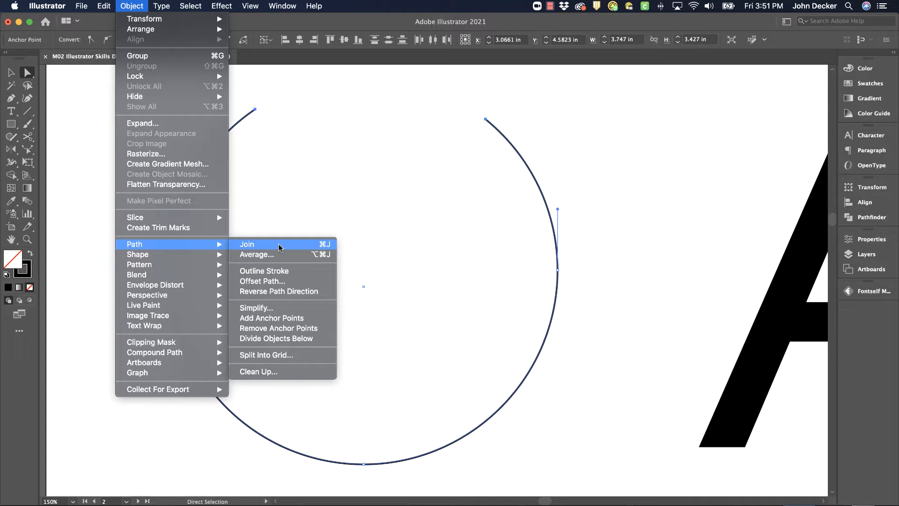
click(247, 244)
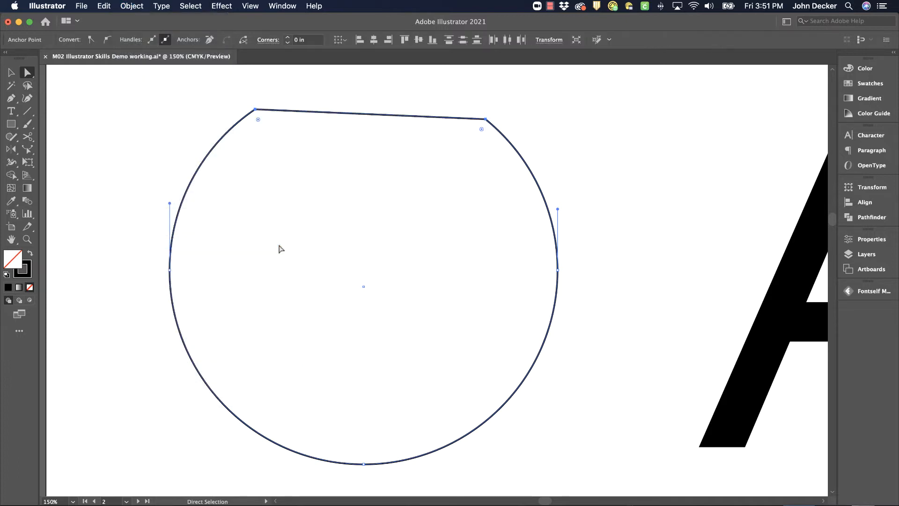
mouse_move(274, 119)
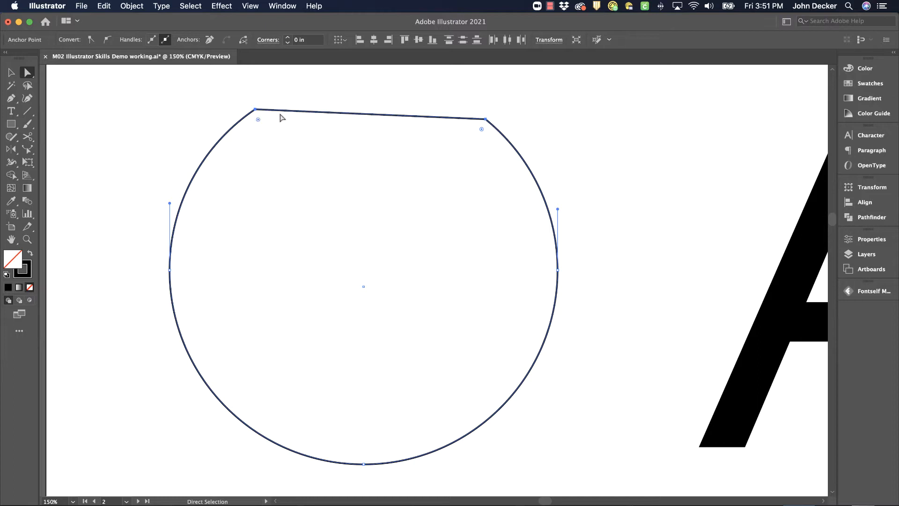
click(28, 72)
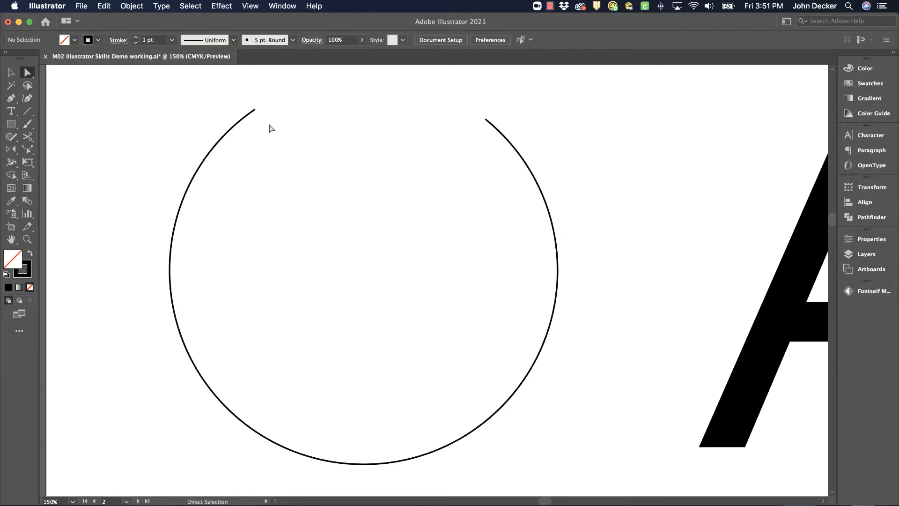
mouse_move(261, 113)
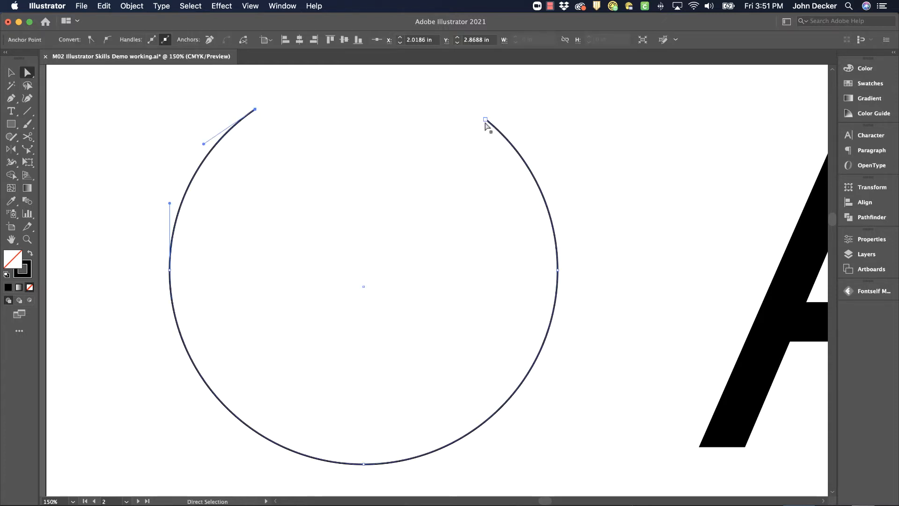
- Select the open circle's endpoints and reach the Object > Path commands for averaging
click(486, 123)
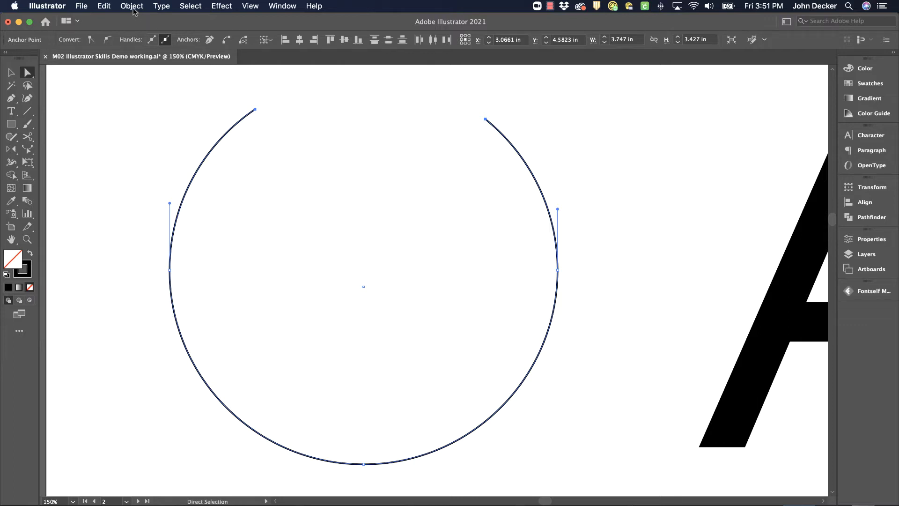
click(131, 6)
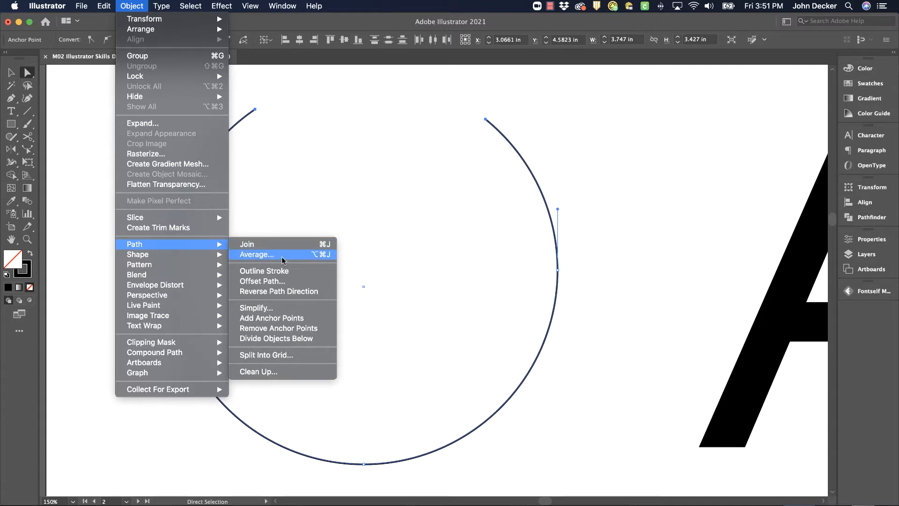
mouse_move(258, 113)
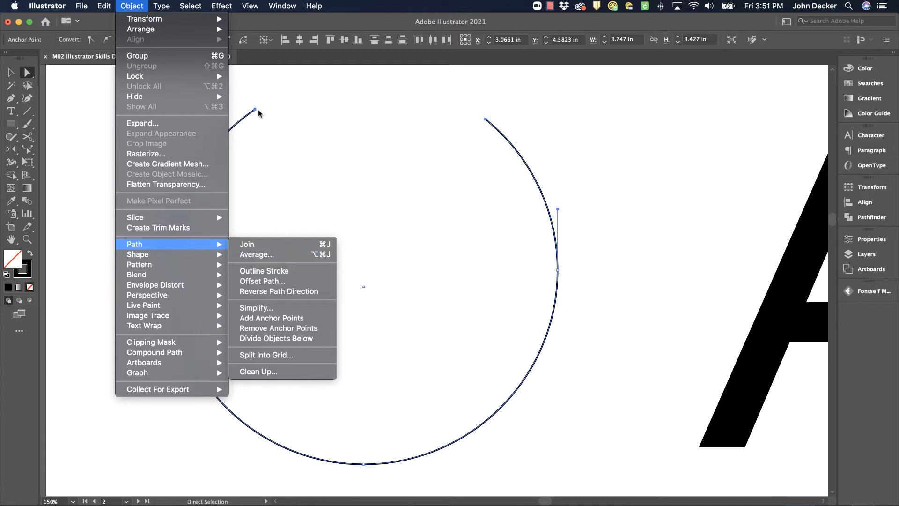
mouse_move(289, 111)
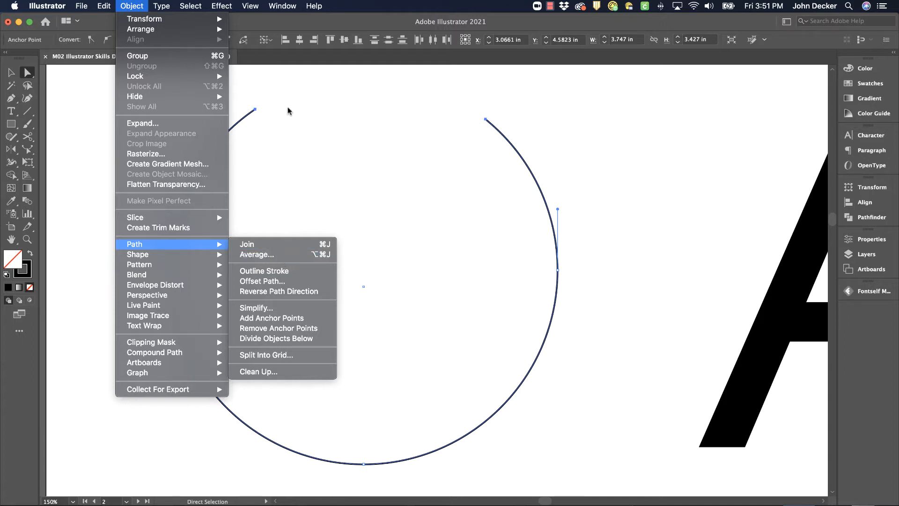
mouse_move(343, 149)
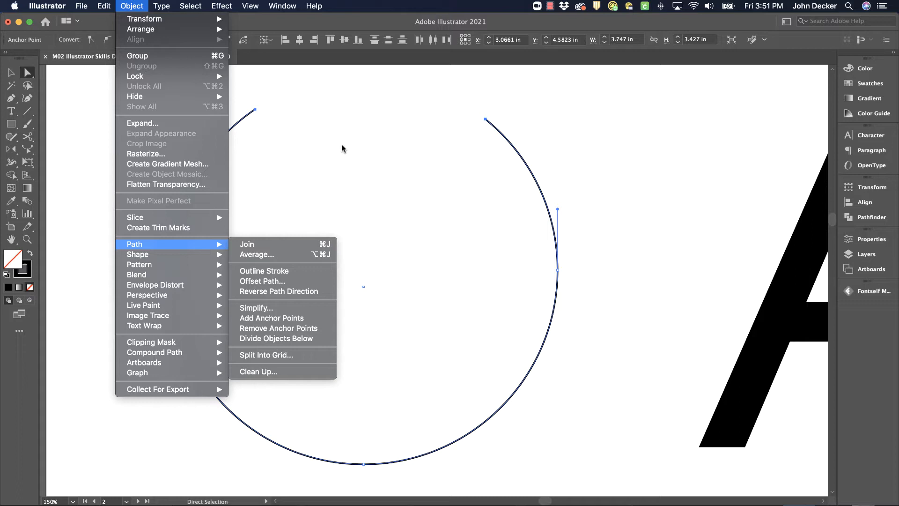
mouse_move(329, 153)
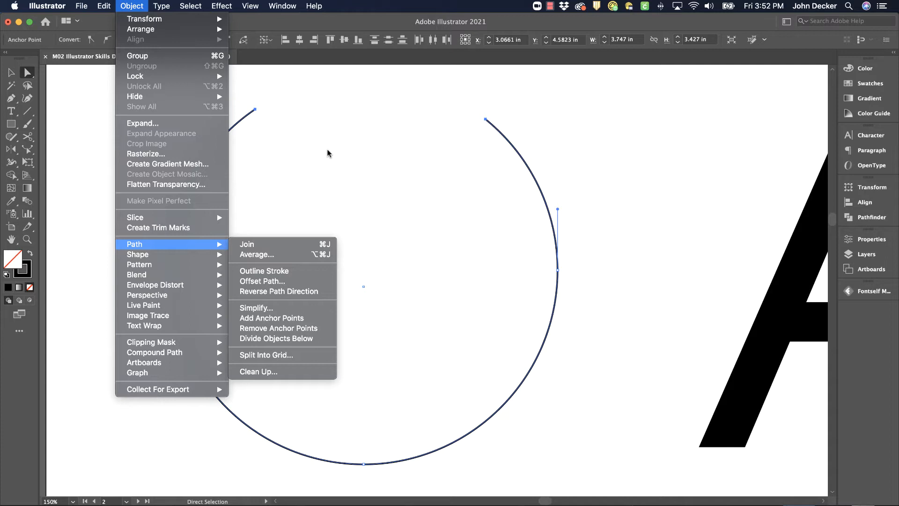
mouse_move(248, 108)
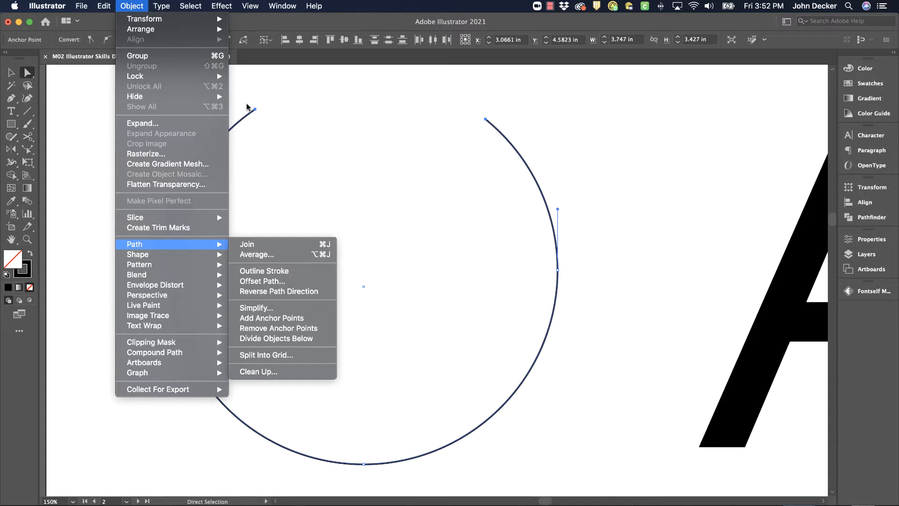
- Average the endpoints onto one spot, then select the teardrop to show its anchors
click(257, 254)
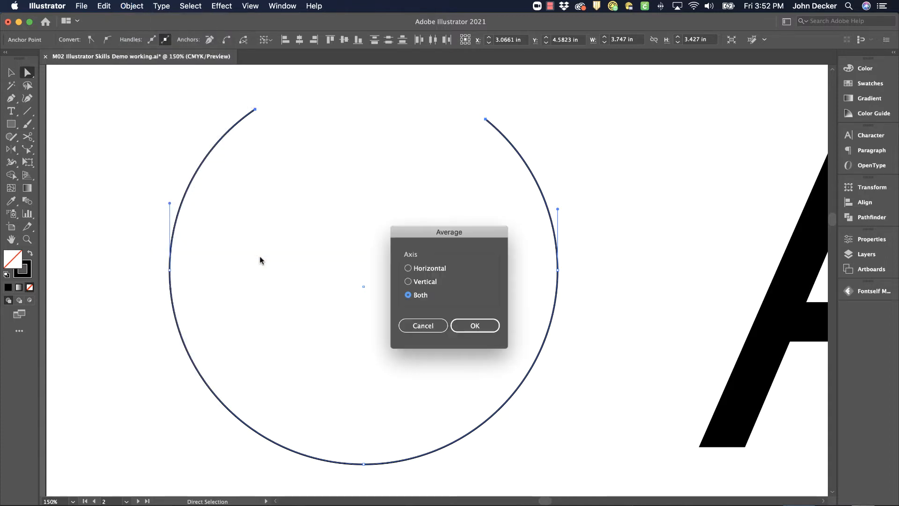
mouse_move(410, 247)
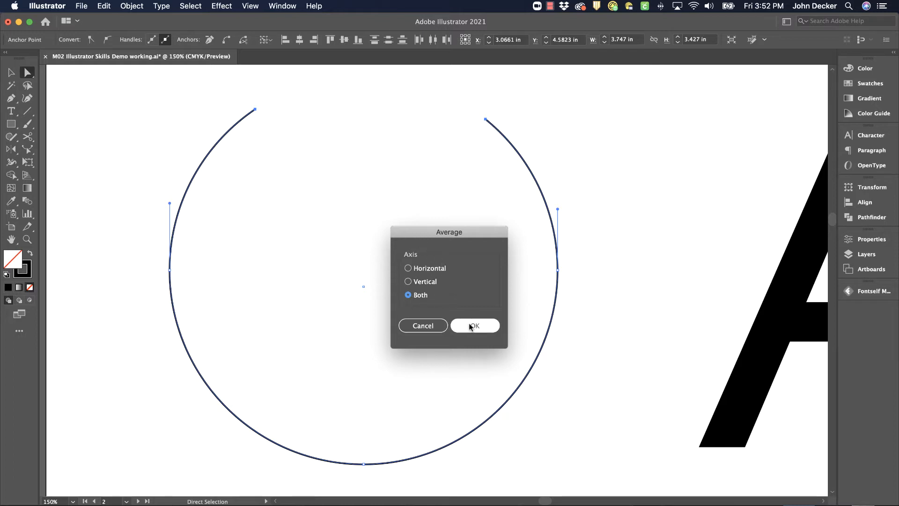
click(474, 326)
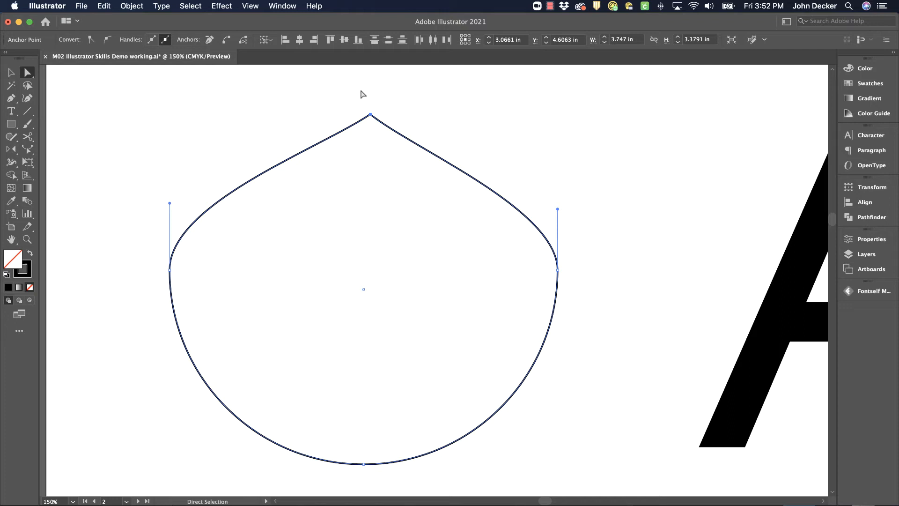
mouse_move(357, 138)
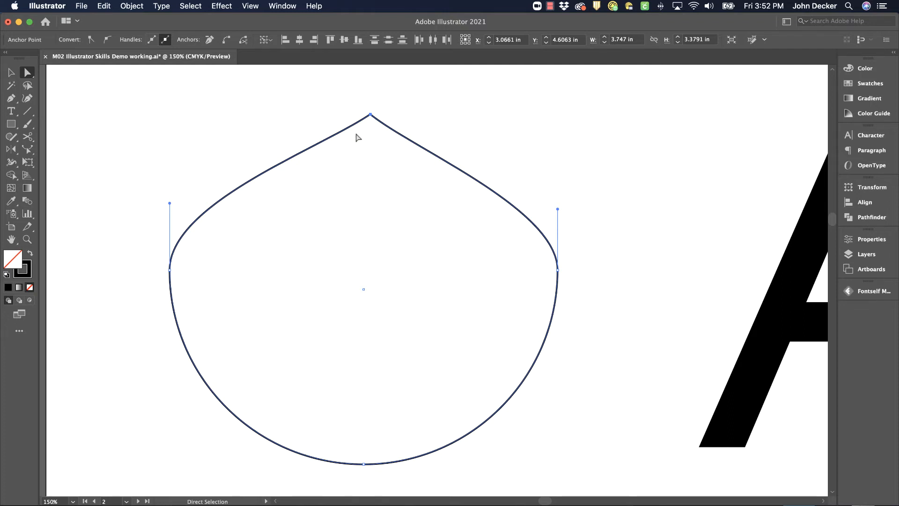
mouse_move(397, 89)
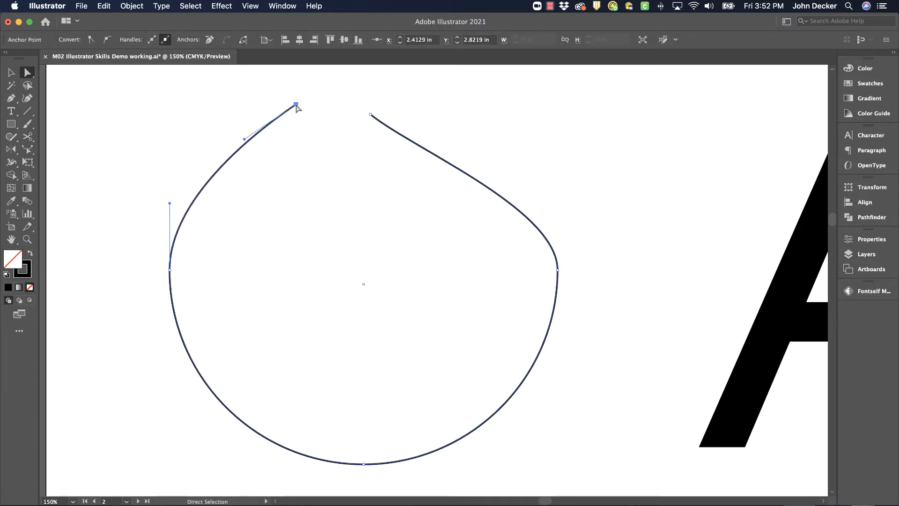
- Undo the endpoint move so the teardrop's pointed tip is restored
click(27, 71)
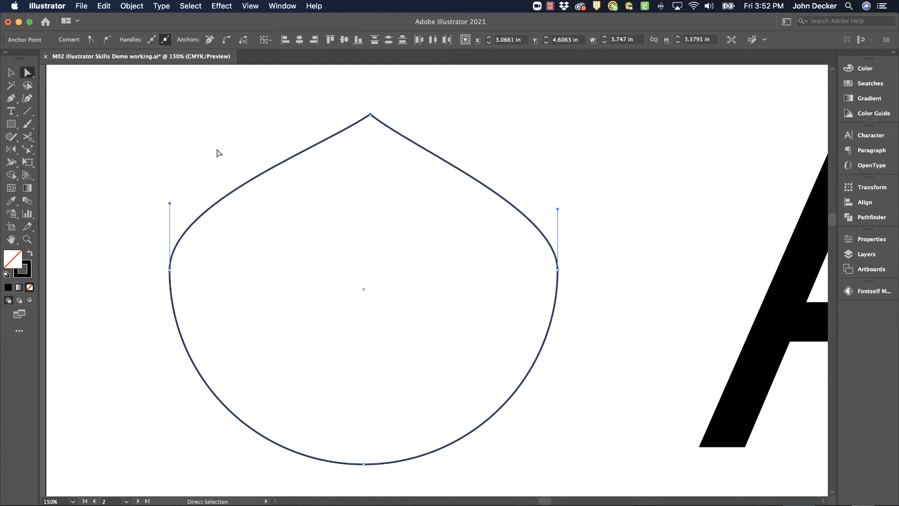
- Drag the teardrop's joined apex anchor downward and deselect
click(131, 6)
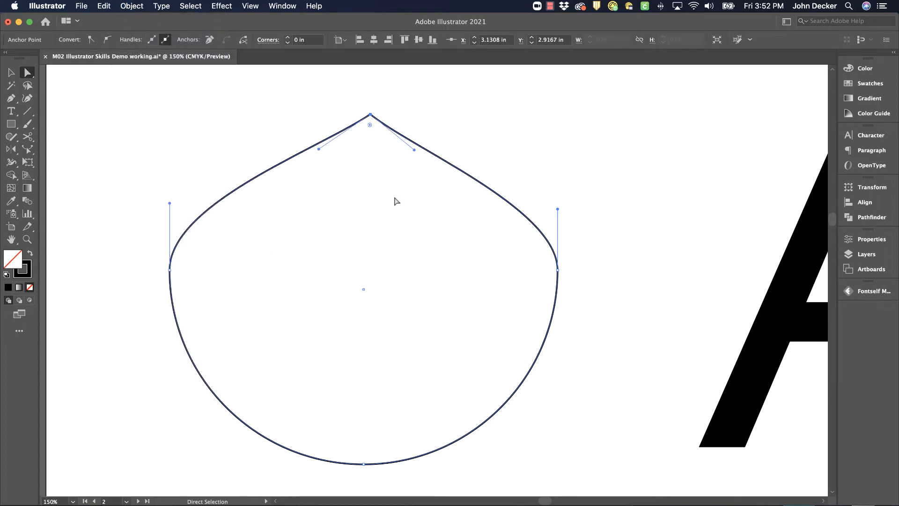
mouse_move(393, 106)
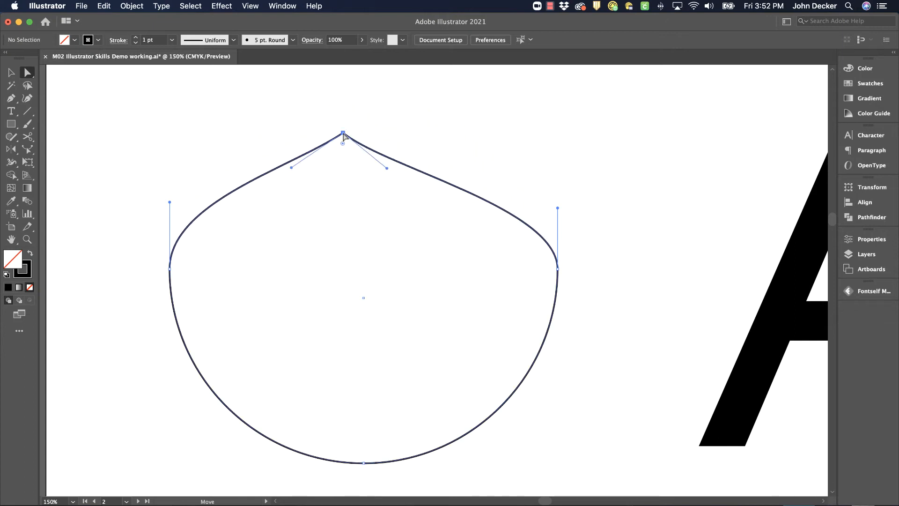
click(571, 167)
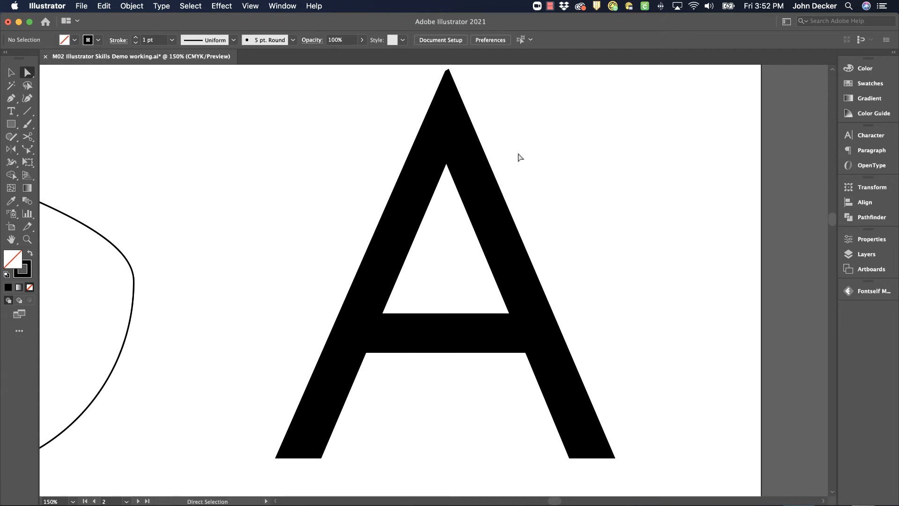
- Scroll to the letter A, zoom in on its cut apex, then deselect
scroll(down, 3)
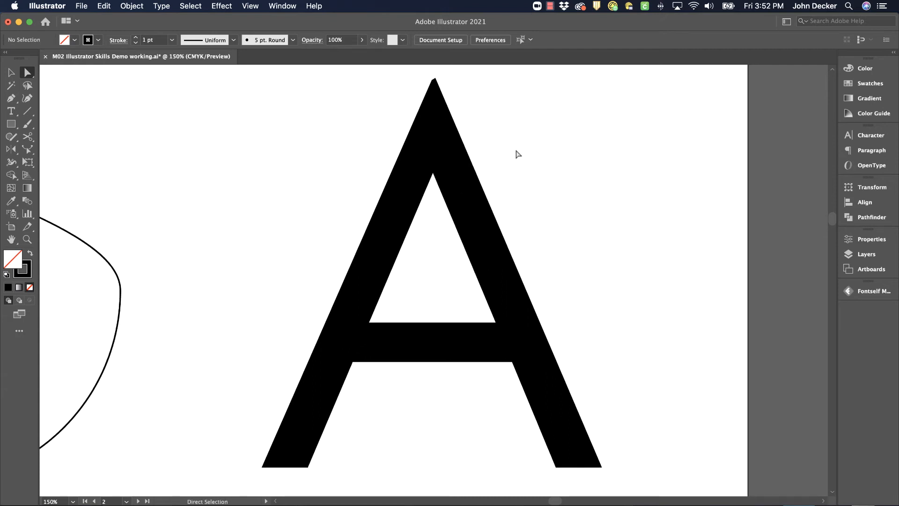
mouse_move(68, 78)
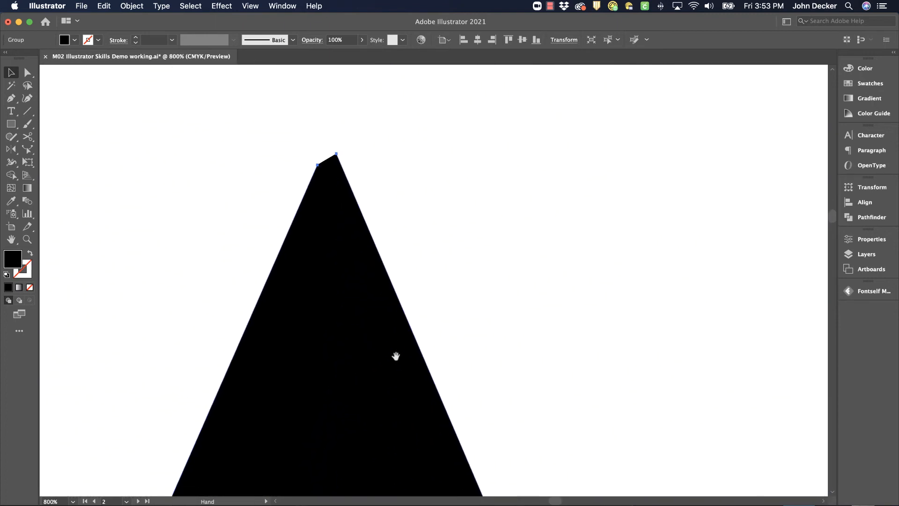
click(11, 71)
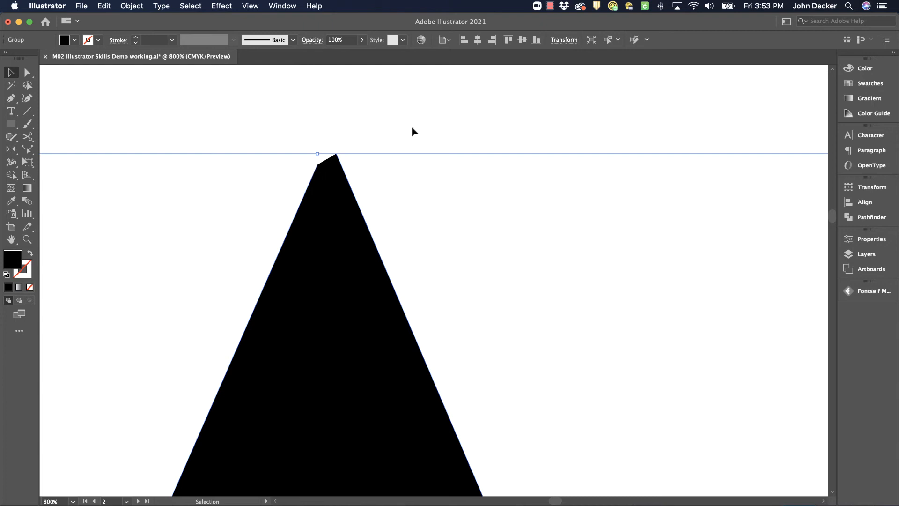
click(413, 132)
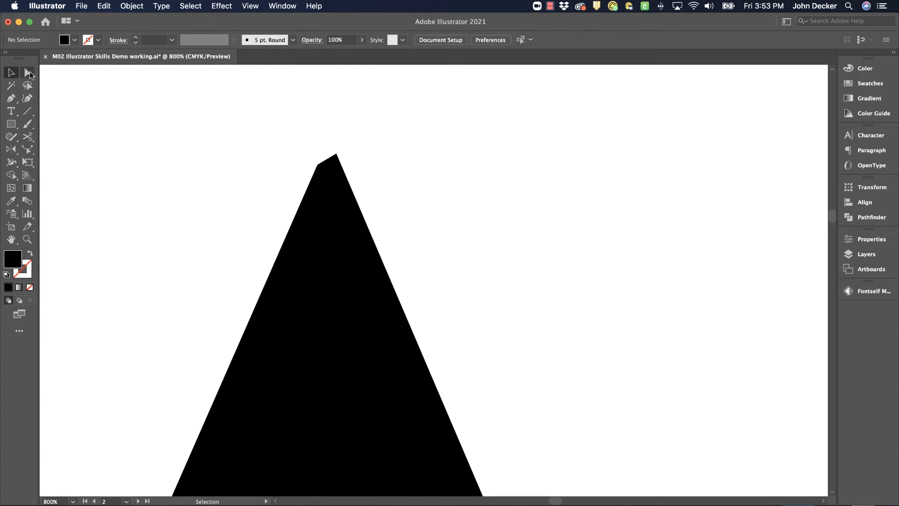
- Switch to Outline view and direct-select both cut endpoints at the A's apex
key(cmd+y)
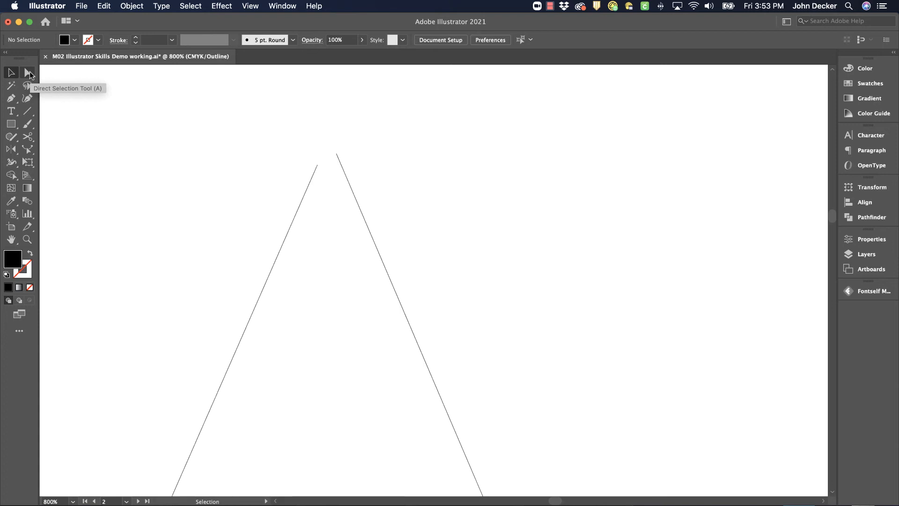
mouse_move(345, 149)
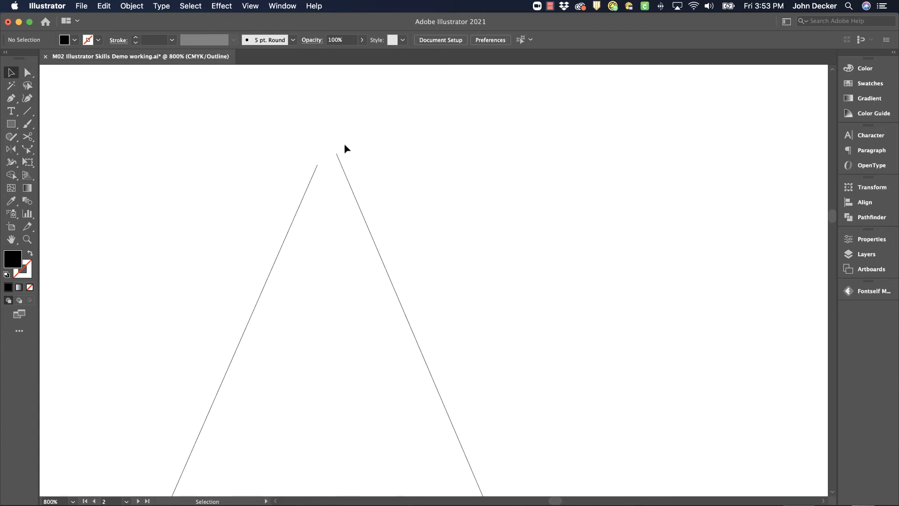
click(27, 73)
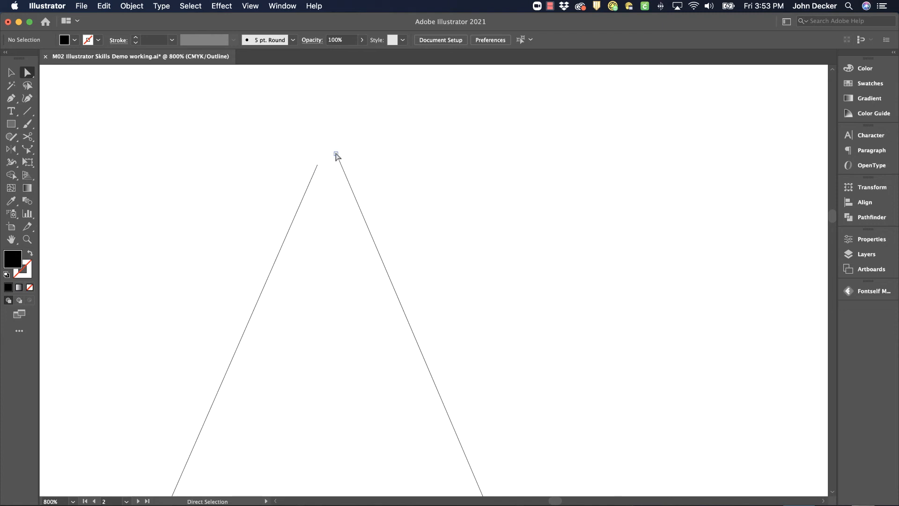
mouse_move(330, 165)
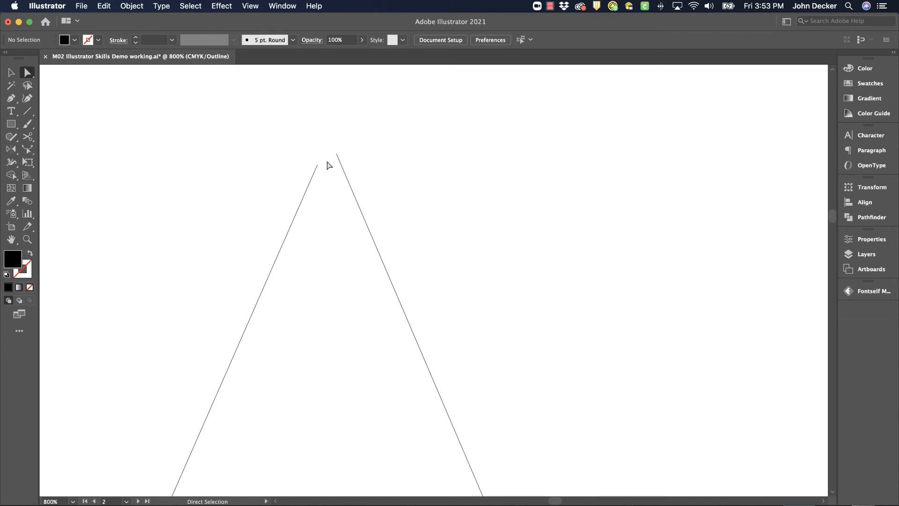
mouse_move(319, 140)
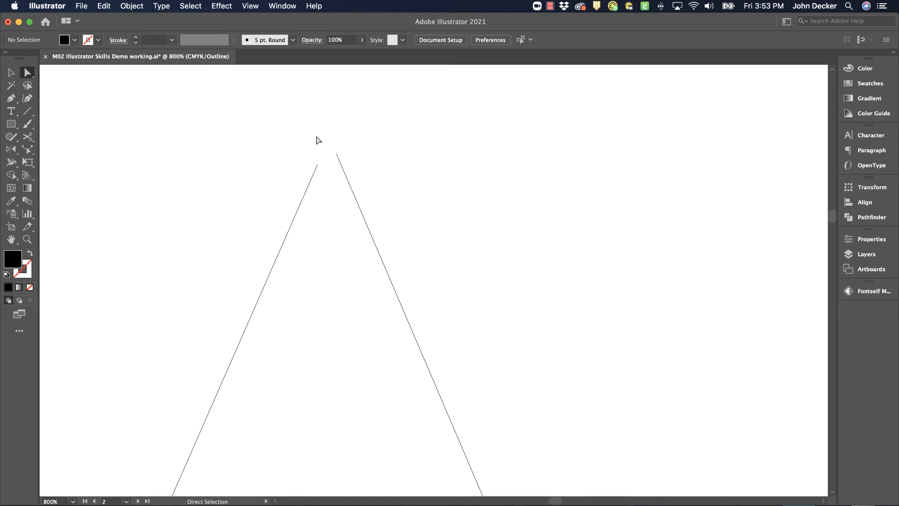
drag(318, 140, 362, 180)
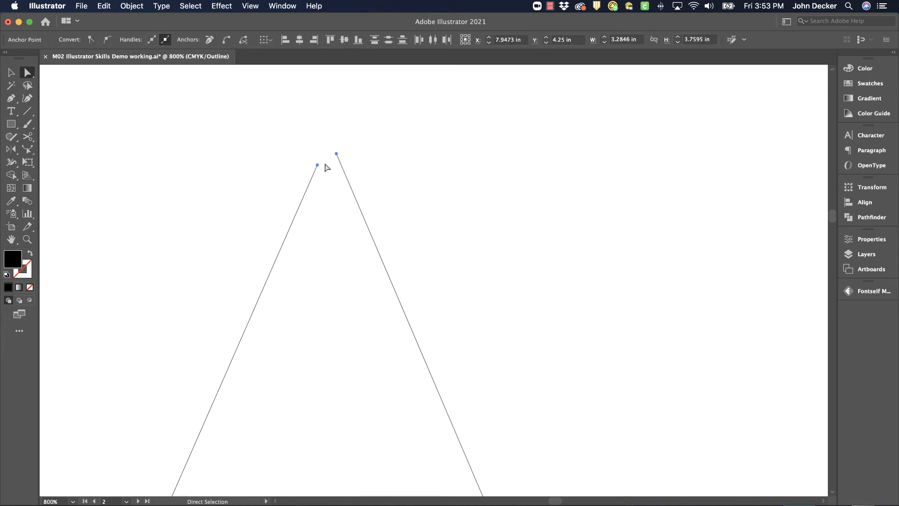
- Average the A's two apex endpoints (Both axes) and join them into one anchor
click(131, 6)
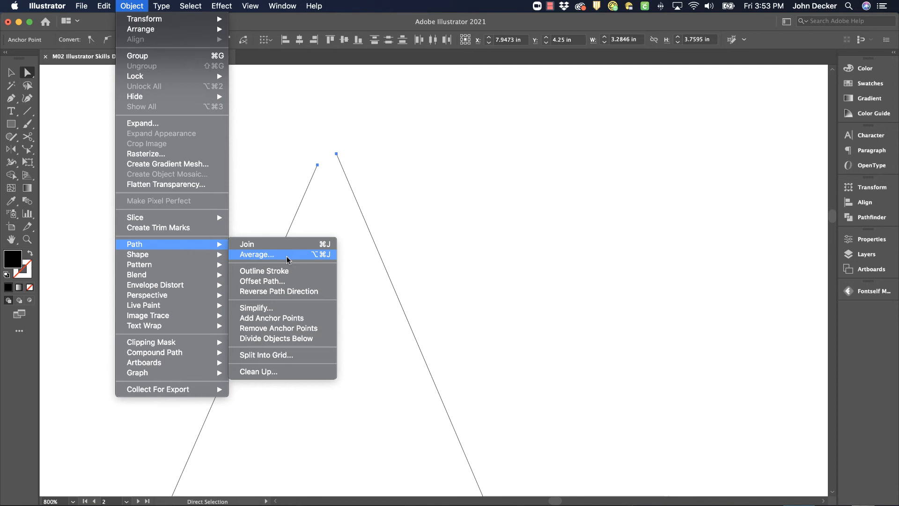
click(256, 255)
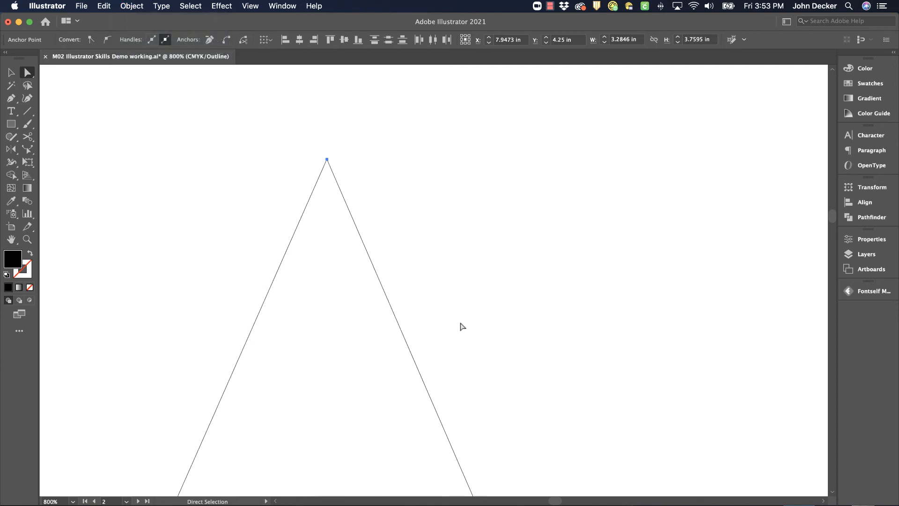
click(132, 5)
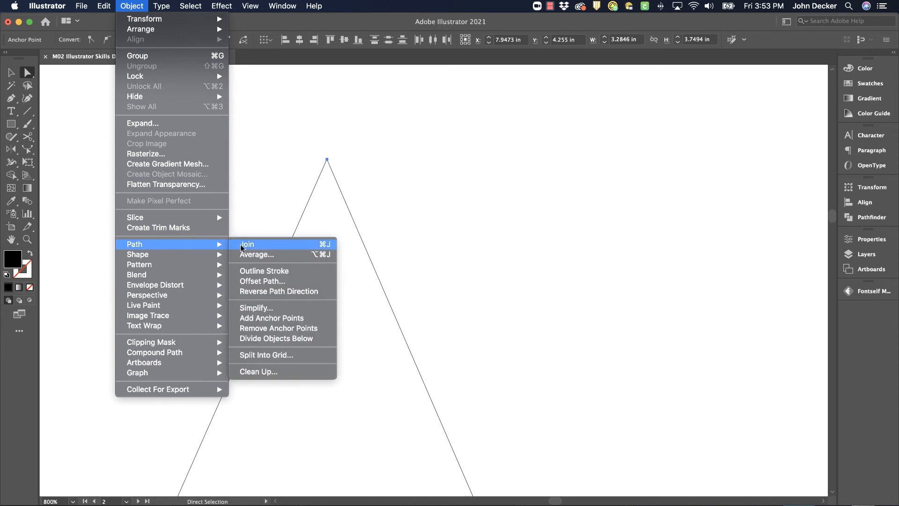
click(247, 244)
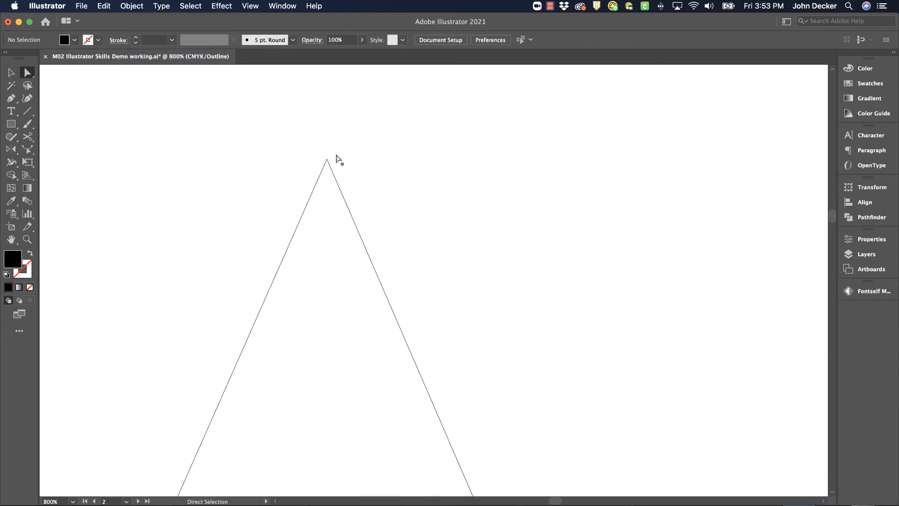
- Inspect the single apex anchor, deselect, and zoom out to the whole letter A
drag(327, 160, 292, 120)
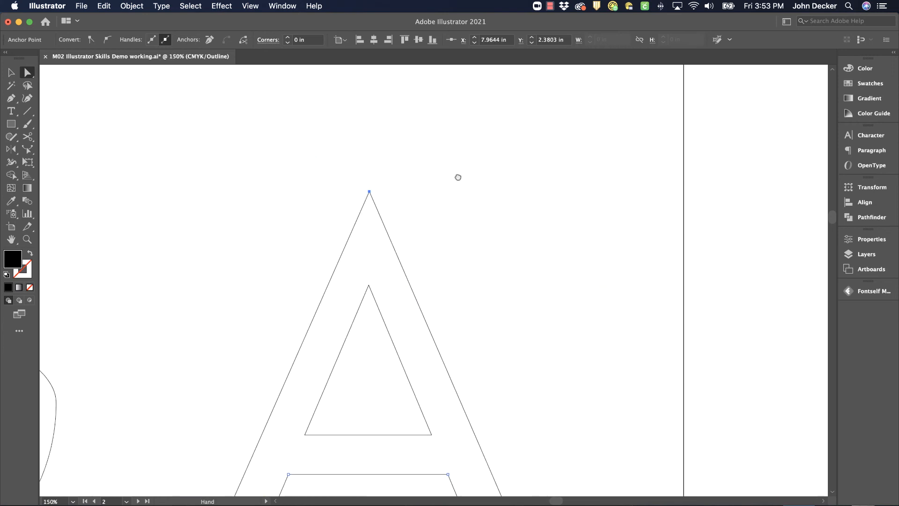
click(431, 176)
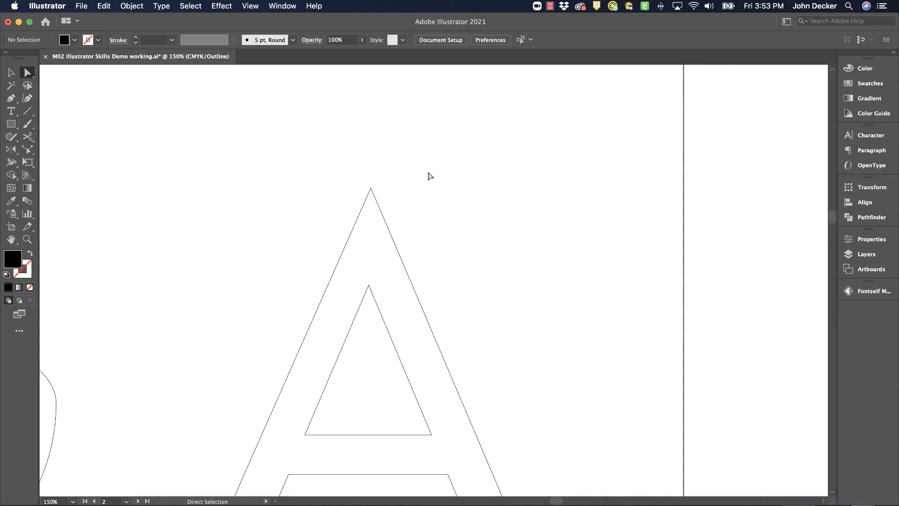
mouse_move(348, 179)
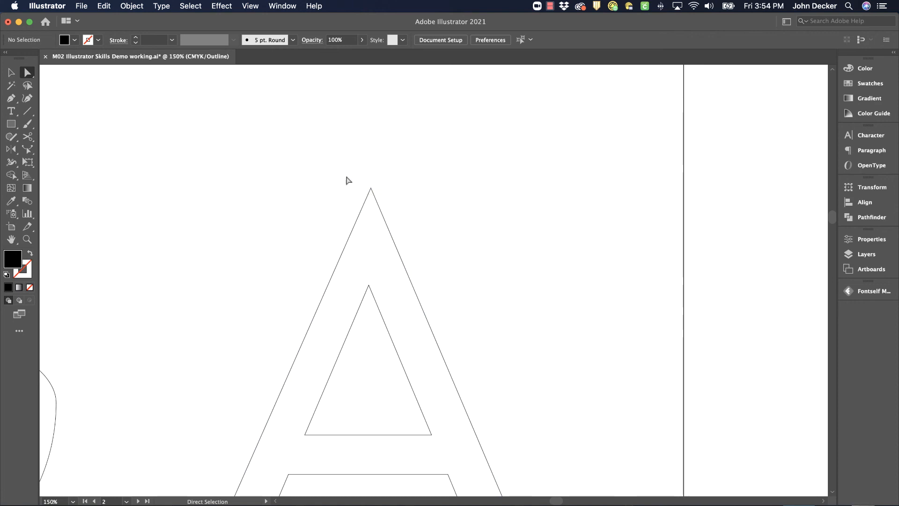
mouse_move(233, 196)
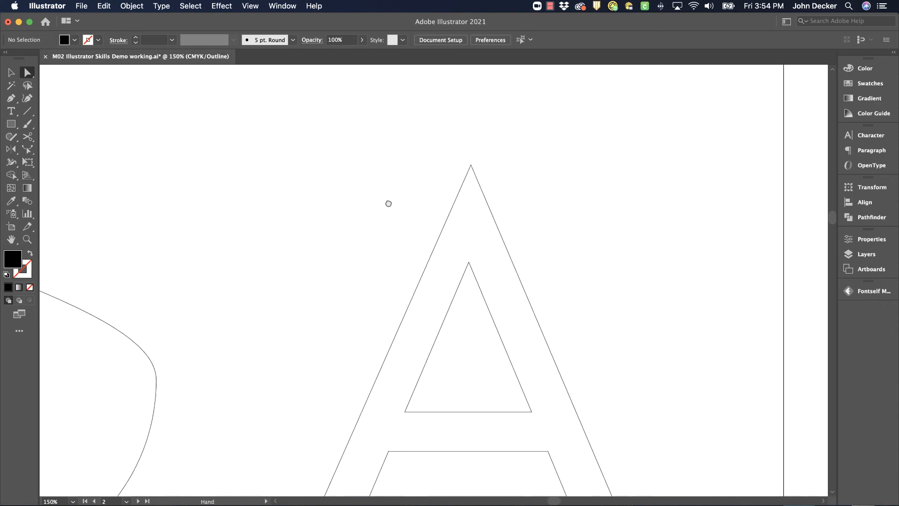
click(10, 72)
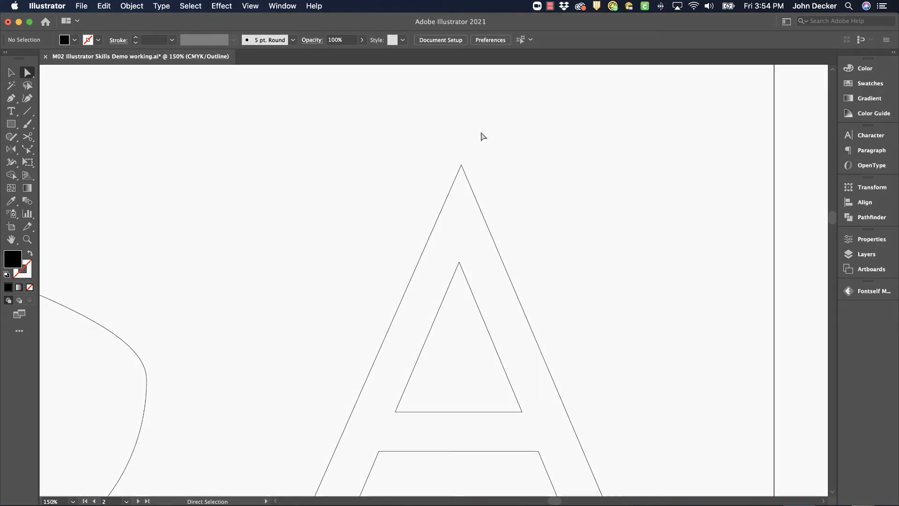